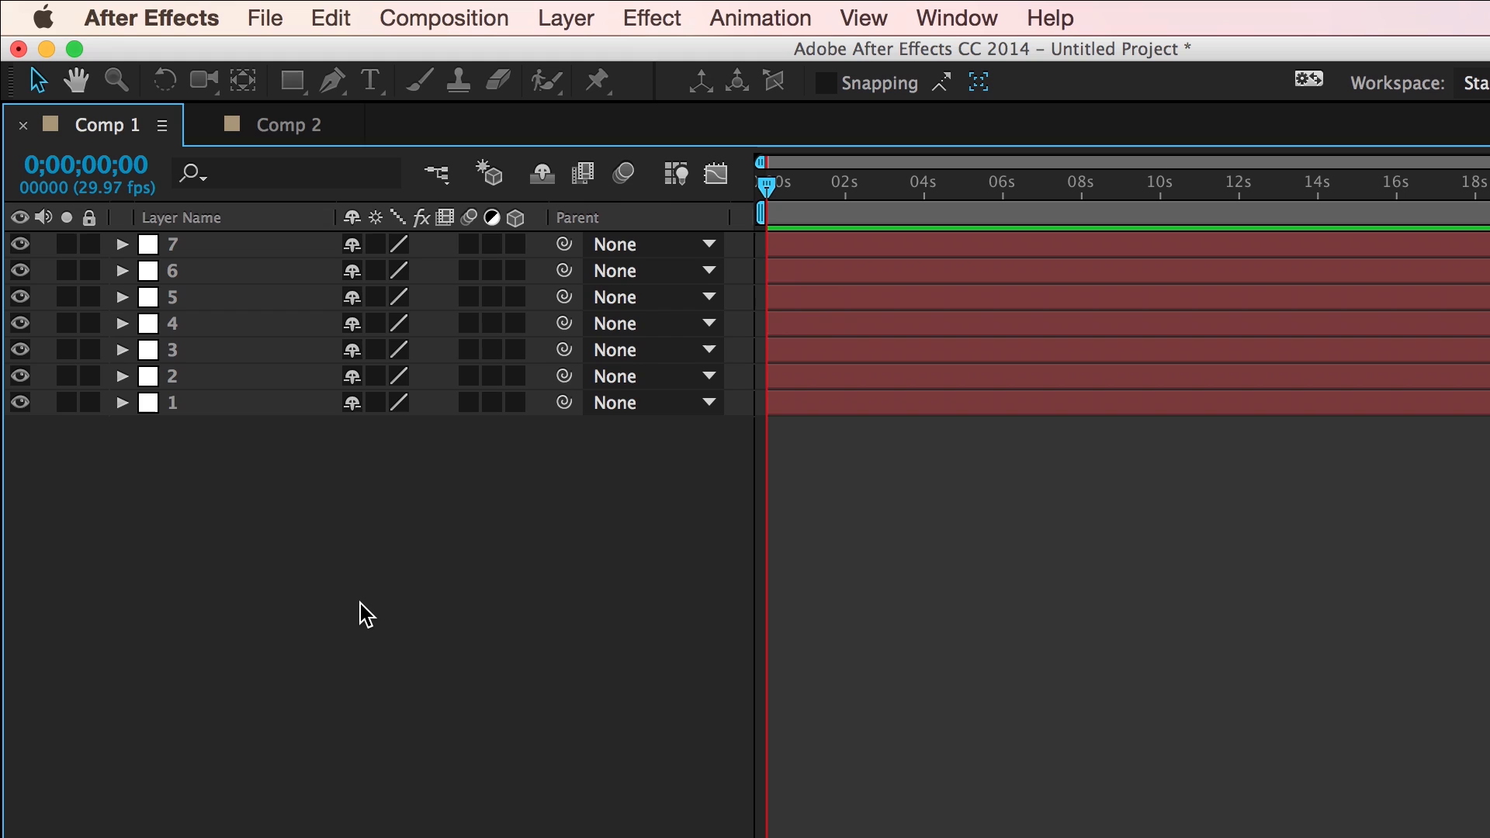
{"action": "mouse_move", "coordinate": [414, 281]}
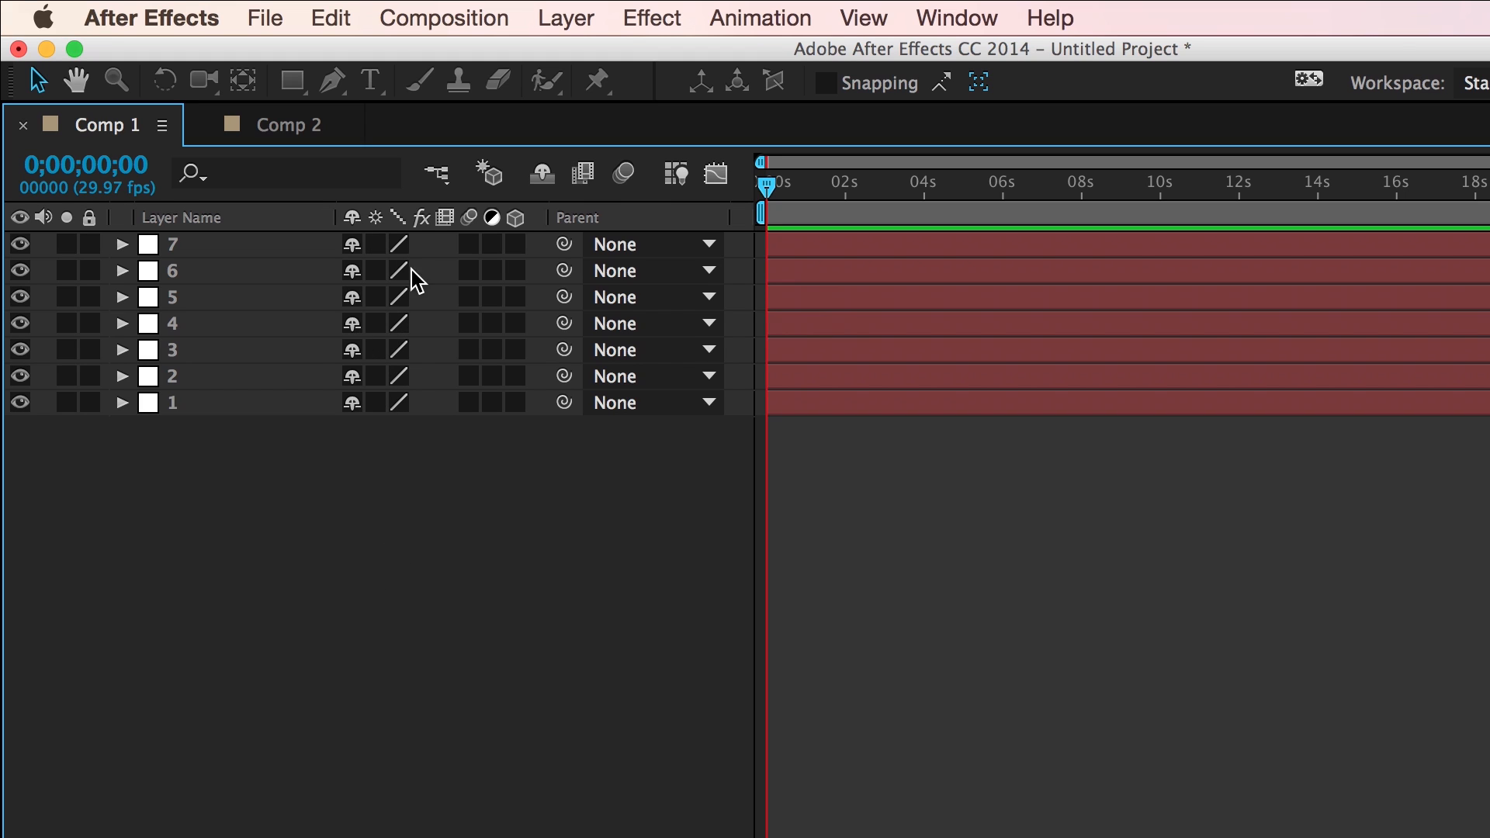
{"action": "mouse_move", "coordinate": [302, 351]}
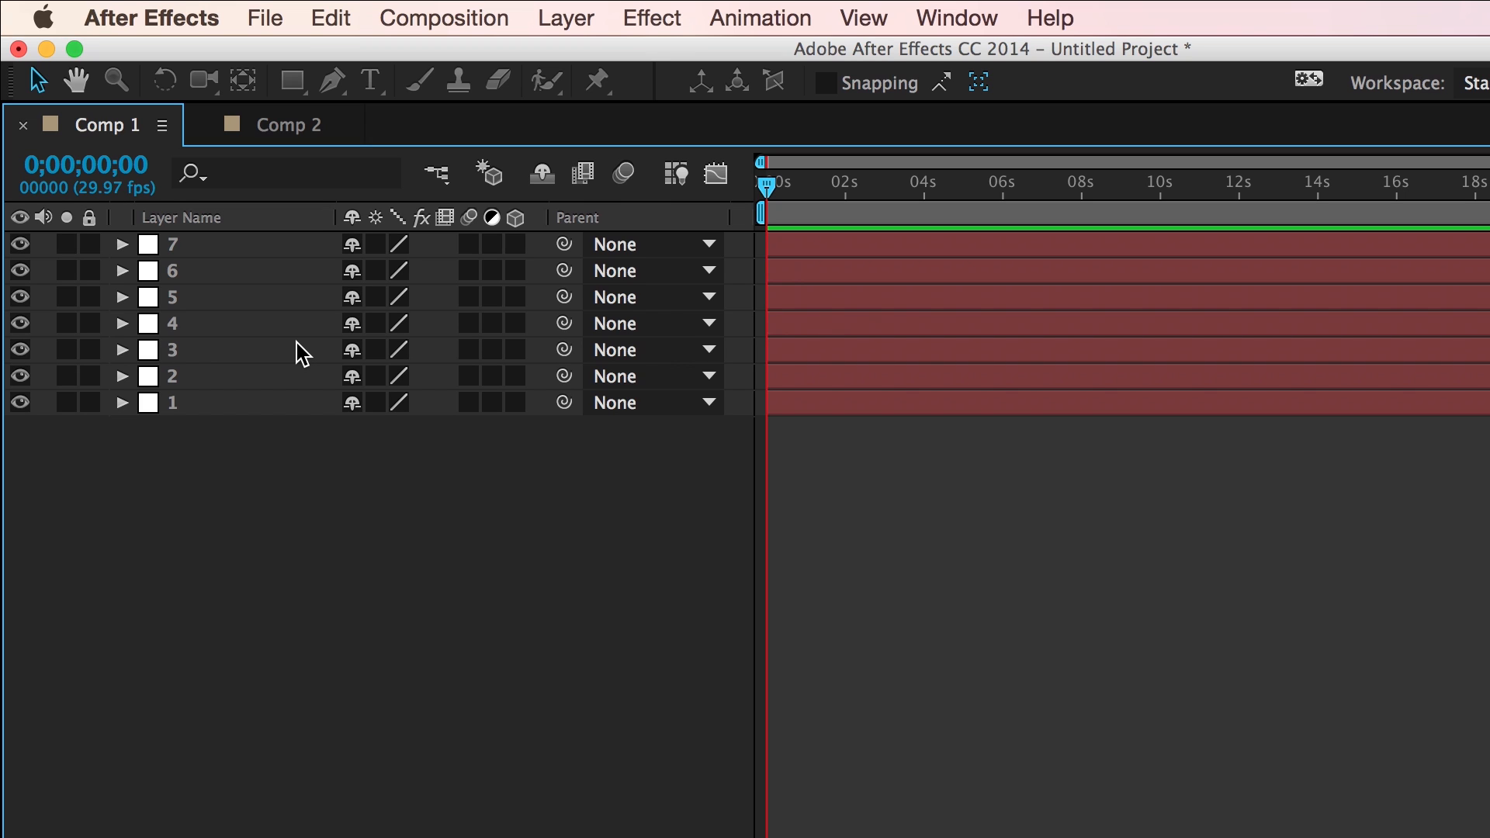
{"action": "mouse_move", "coordinate": [340, 330]}
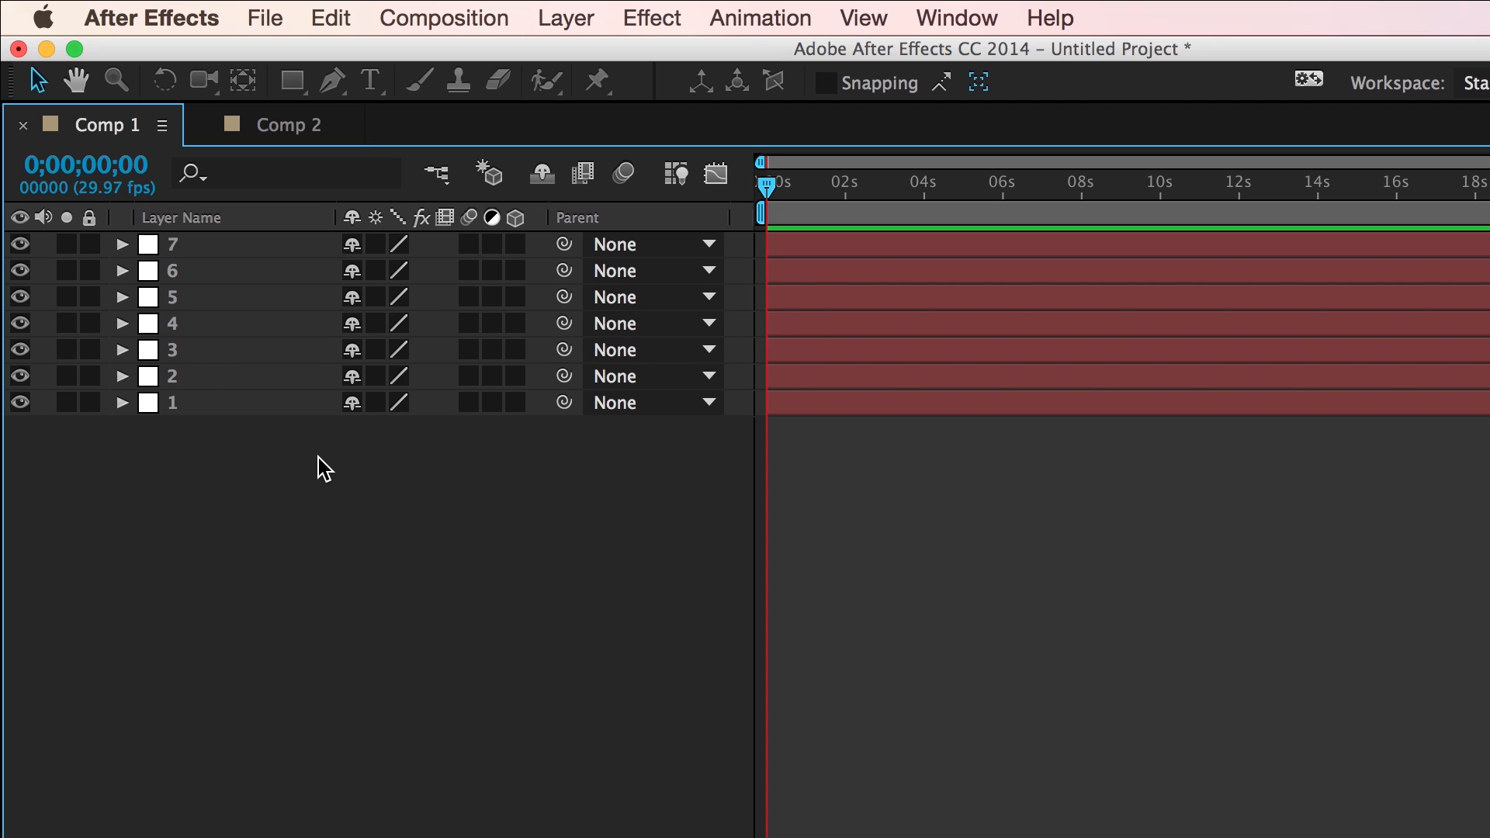
{"action": "mouse_move", "coordinate": [293, 401]}
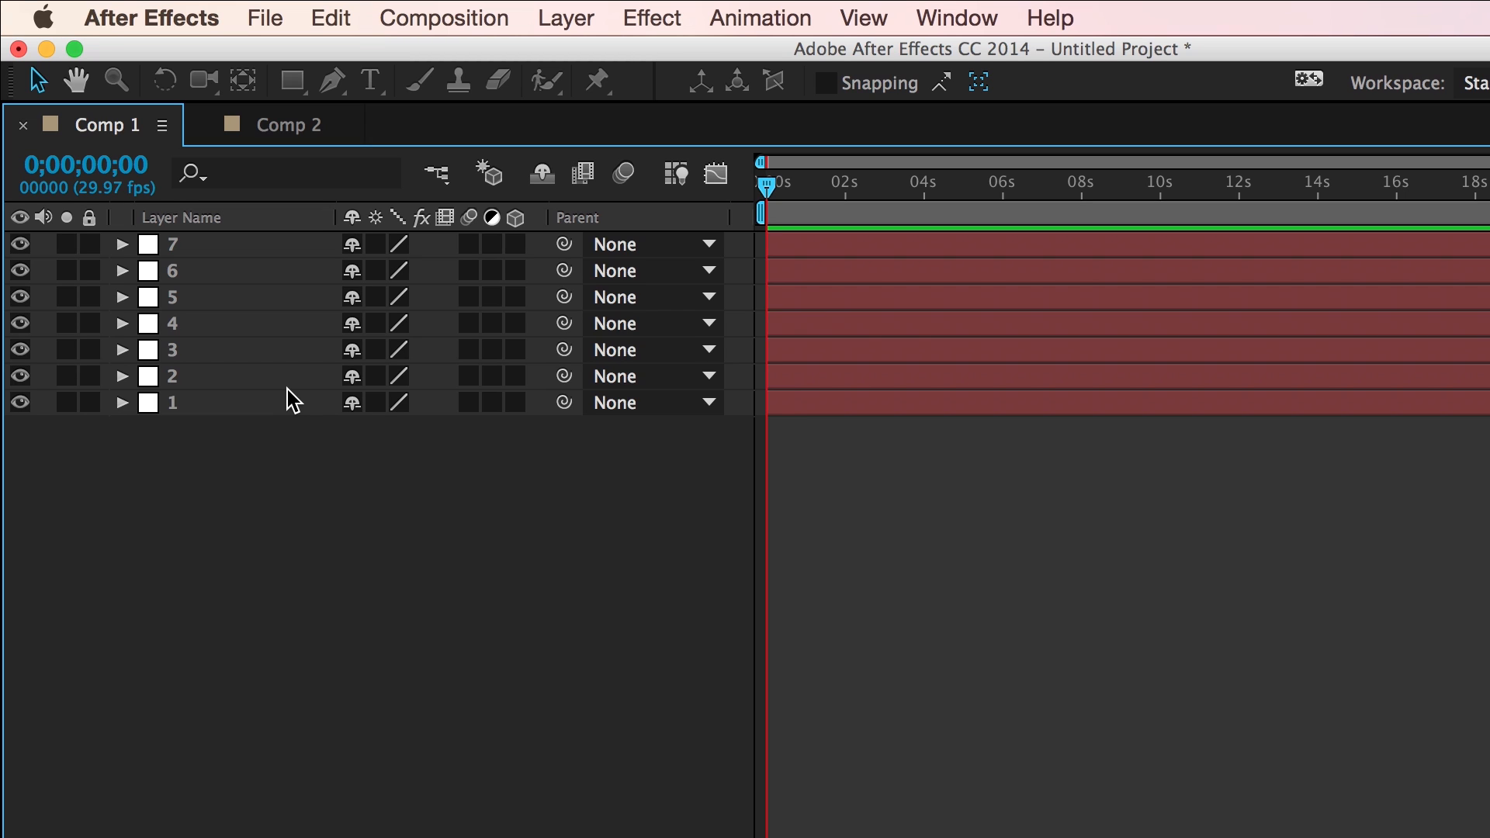
{"action": "mouse_move", "coordinate": [200, 419]}
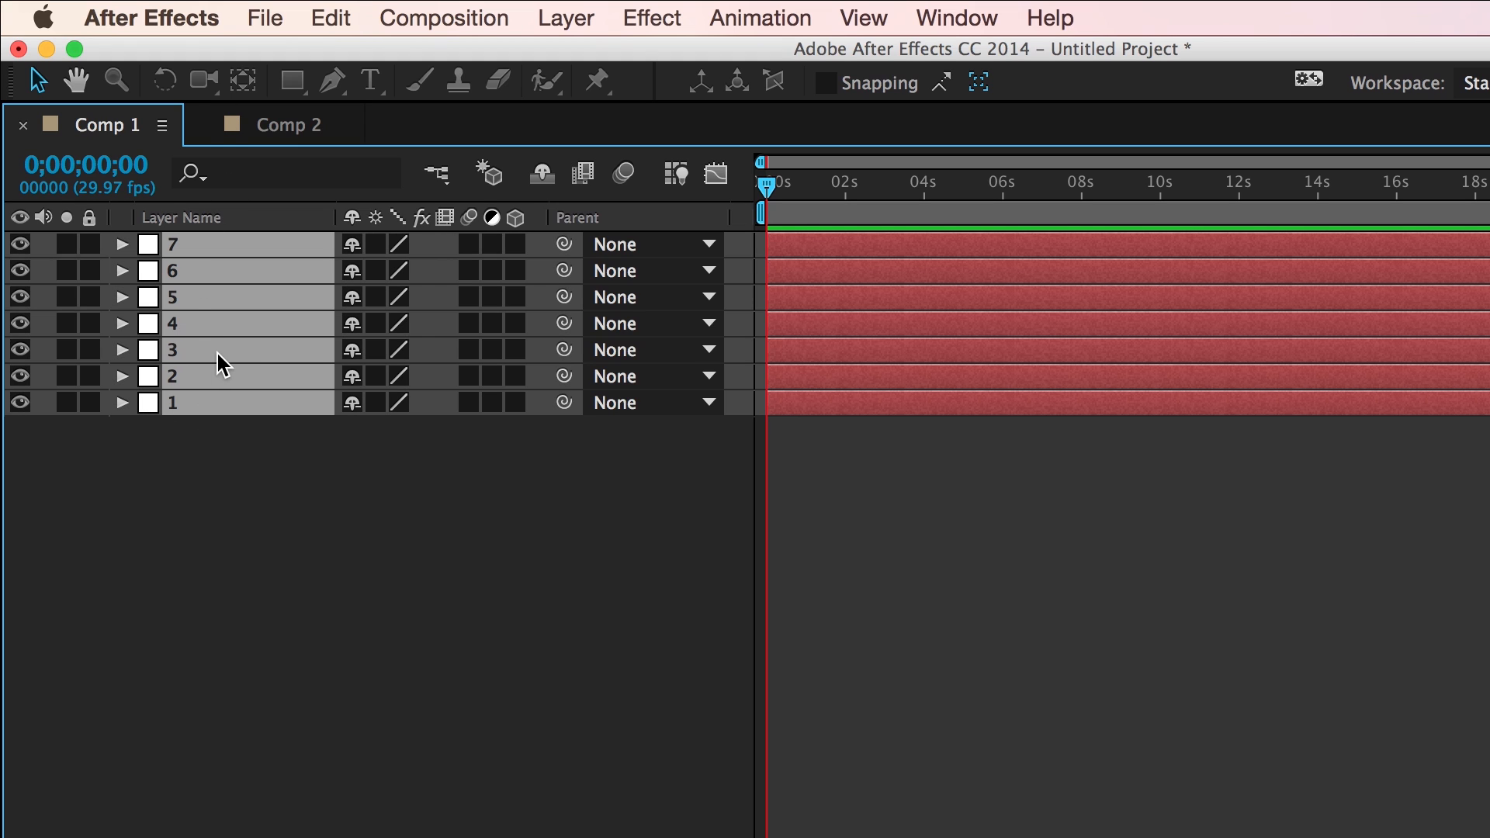
- View the seven layers in Comp 2, then return to Comp 1 with layer 1 selected
{"action": "left_click", "coordinate": [330, 17]}
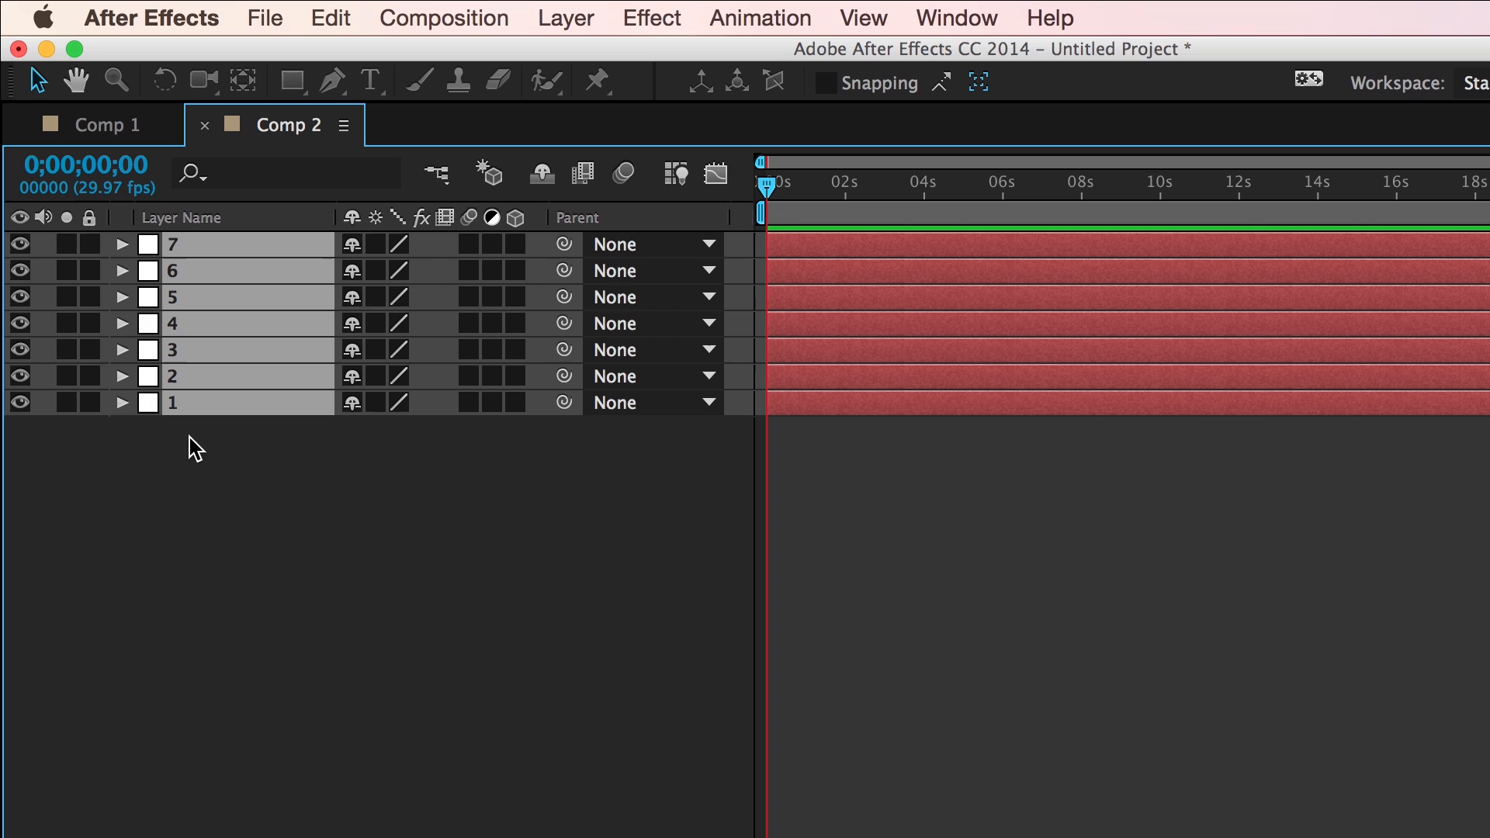
{"action": "left_click", "coordinate": [105, 124]}
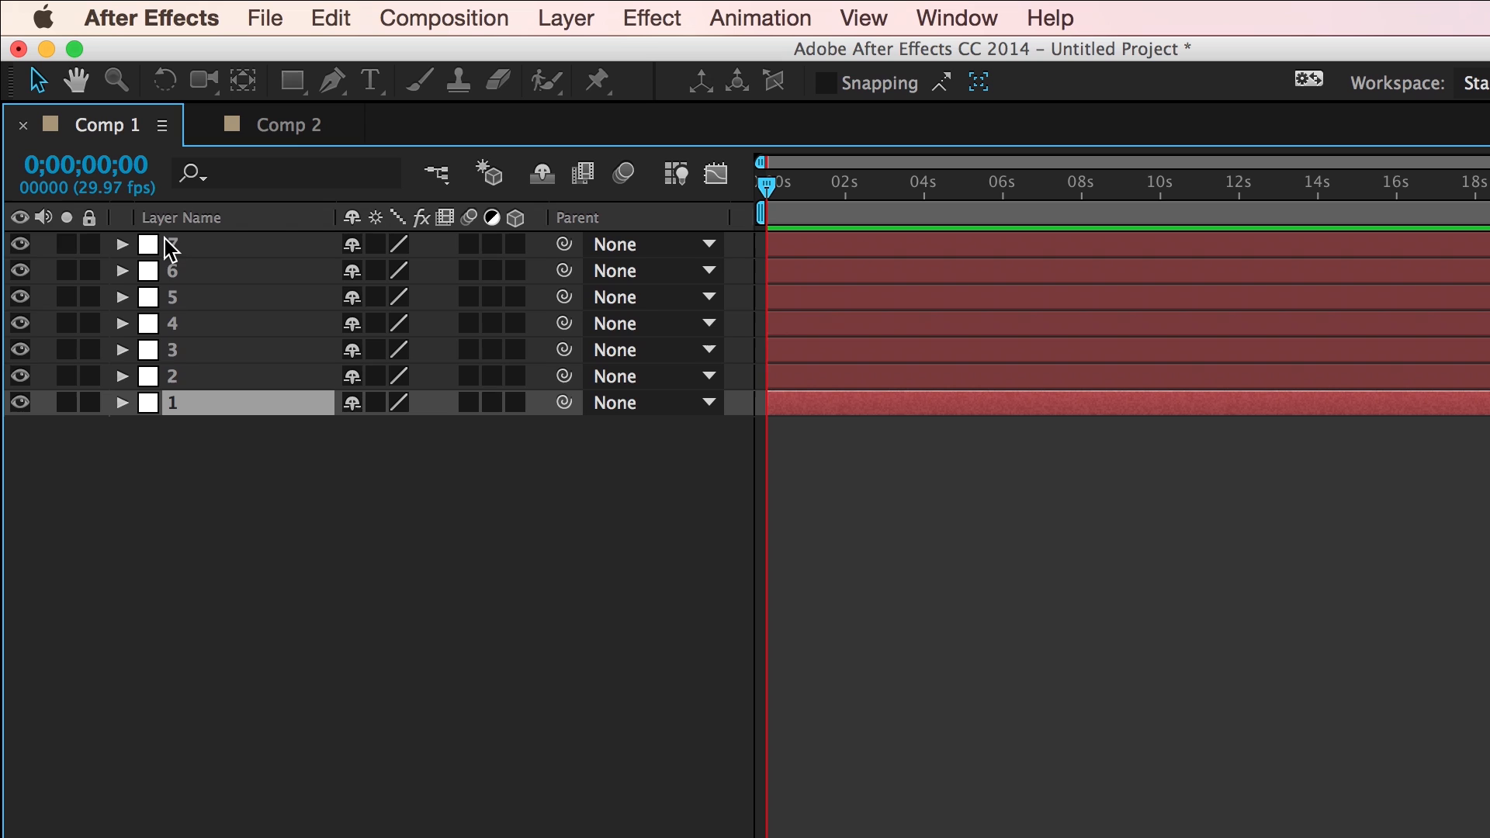
- Select layers 1 through 7 in Comp 1 and copy the seven null layers
{"action": "left_click", "coordinate": [330, 17]}
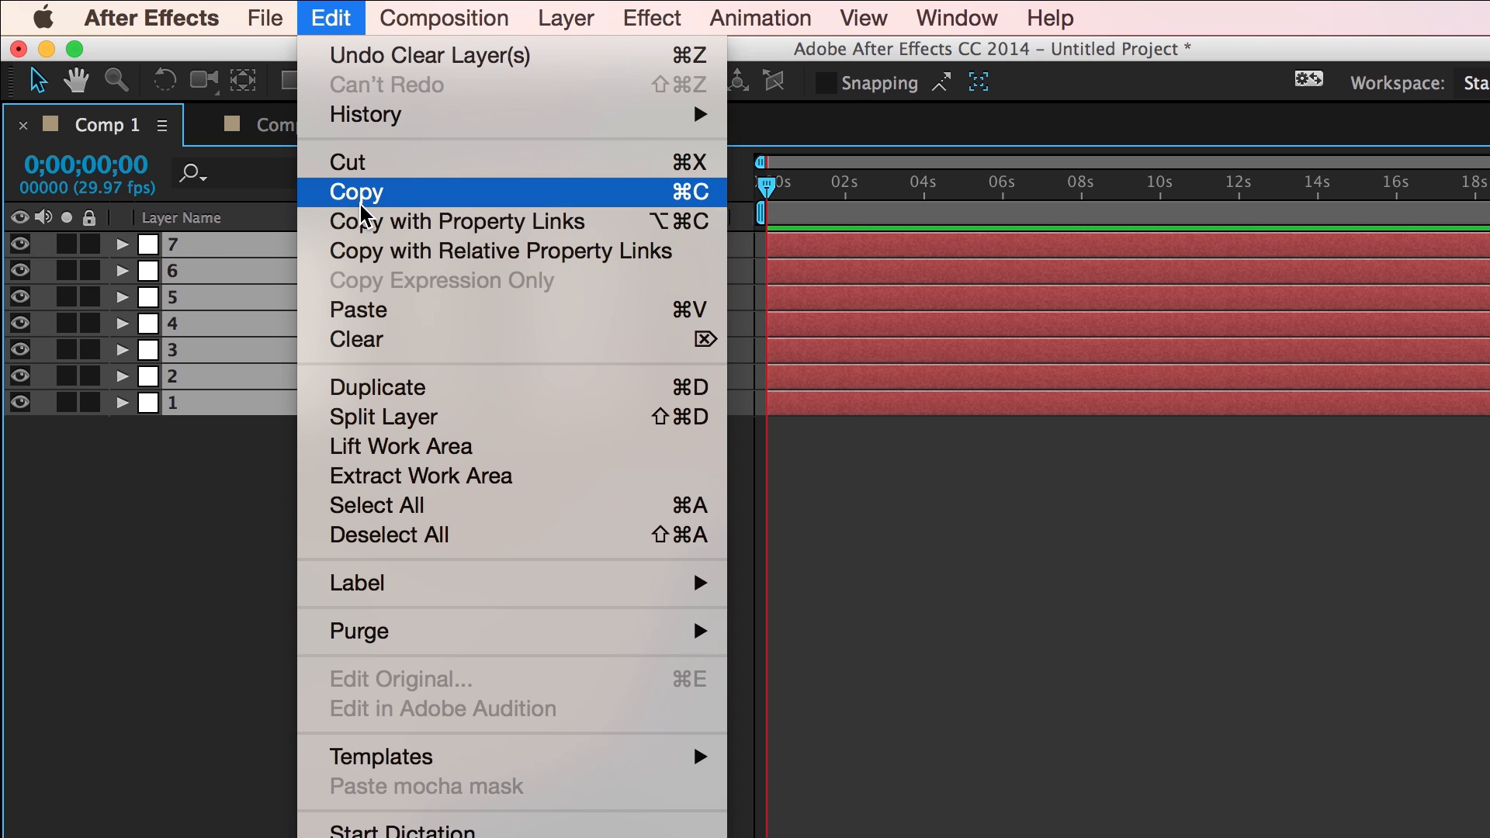
{"action": "left_click", "coordinate": [287, 124]}
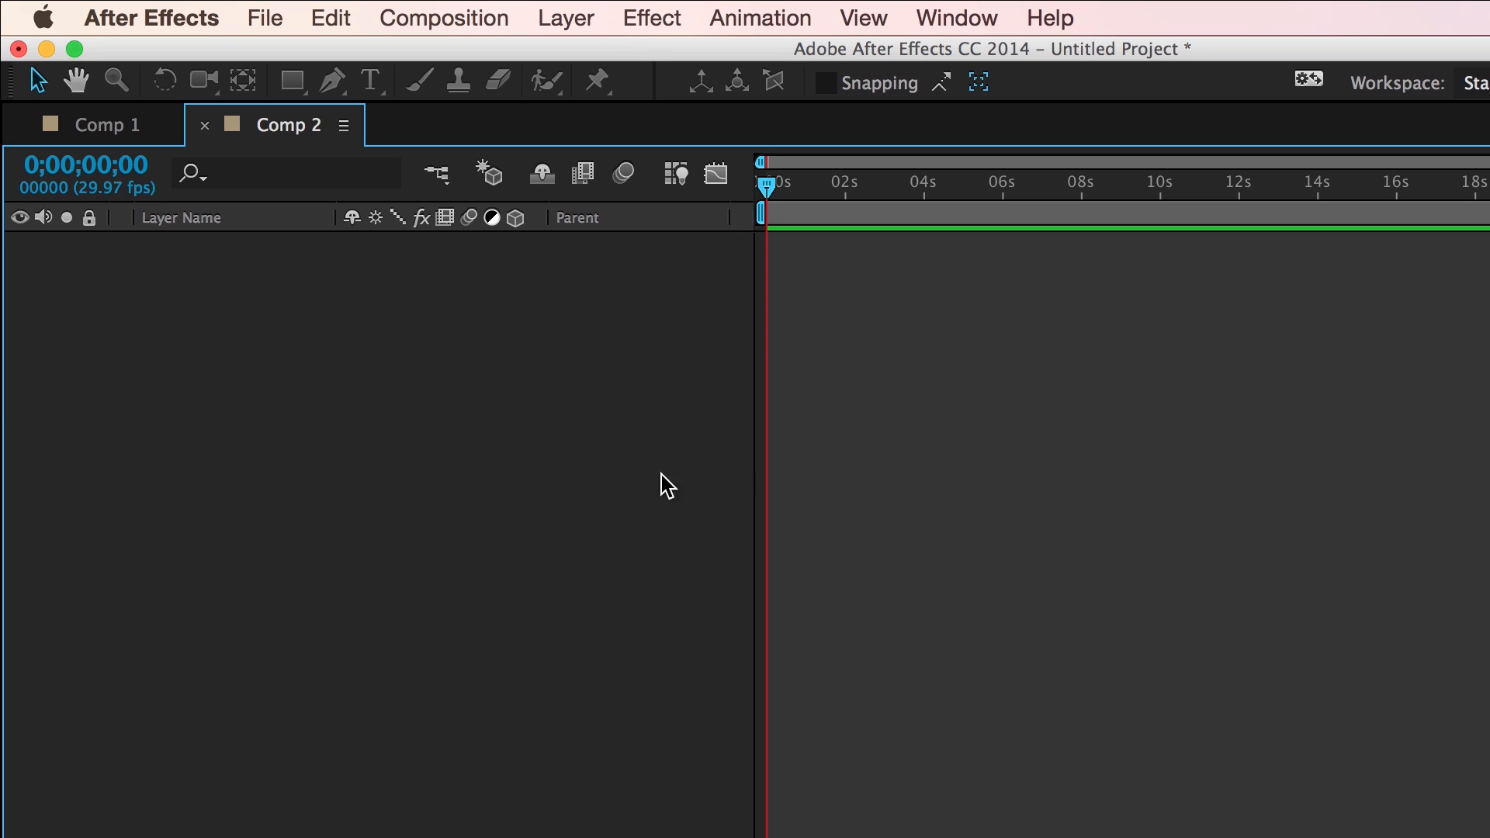
{"action": "left_click", "coordinate": [105, 125]}
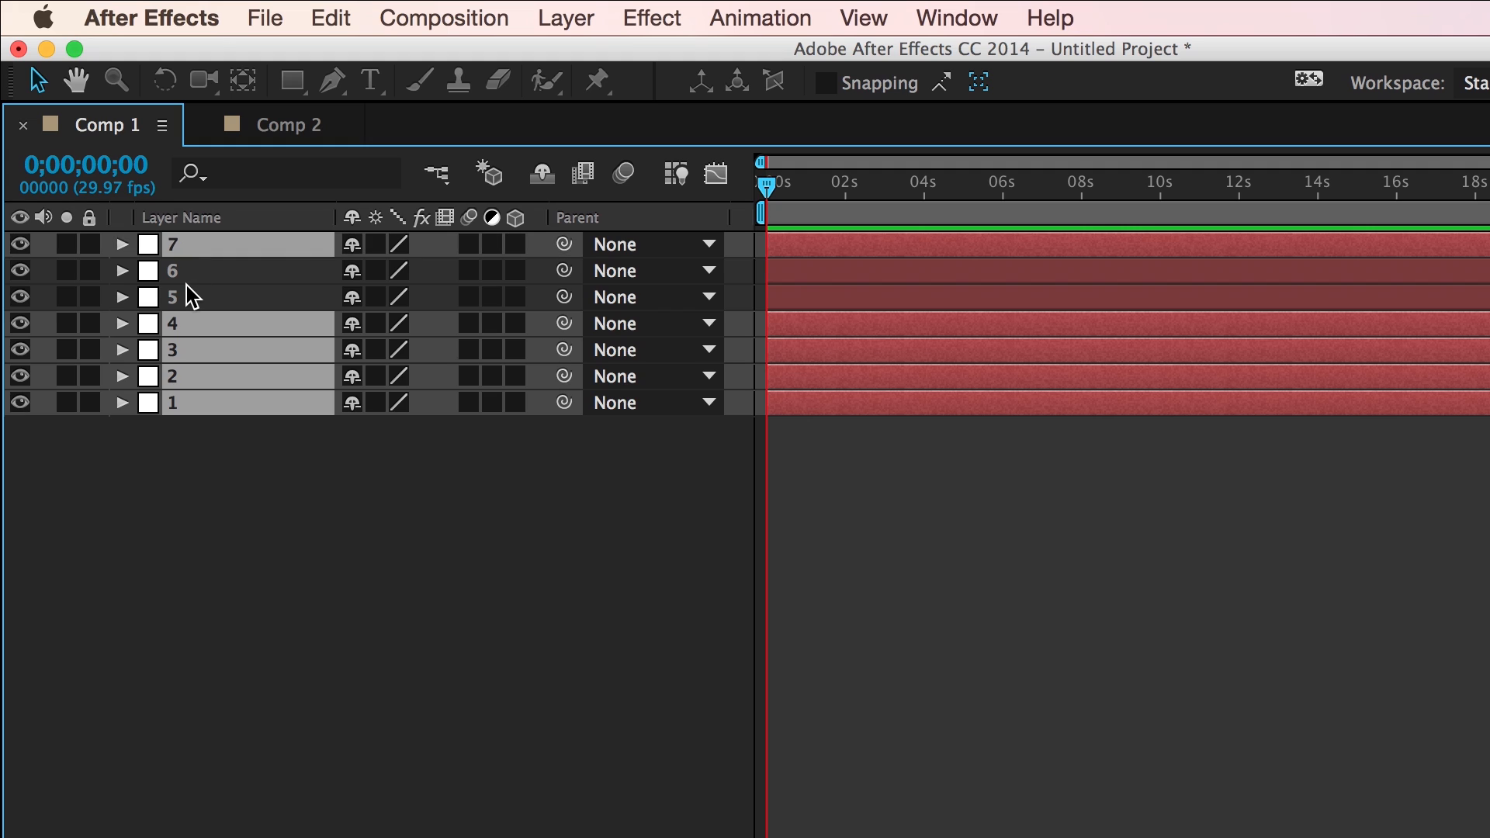
- Reselect all seven Comp 1 null layers in a new click order
{"action": "left_click", "coordinate": [330, 17]}
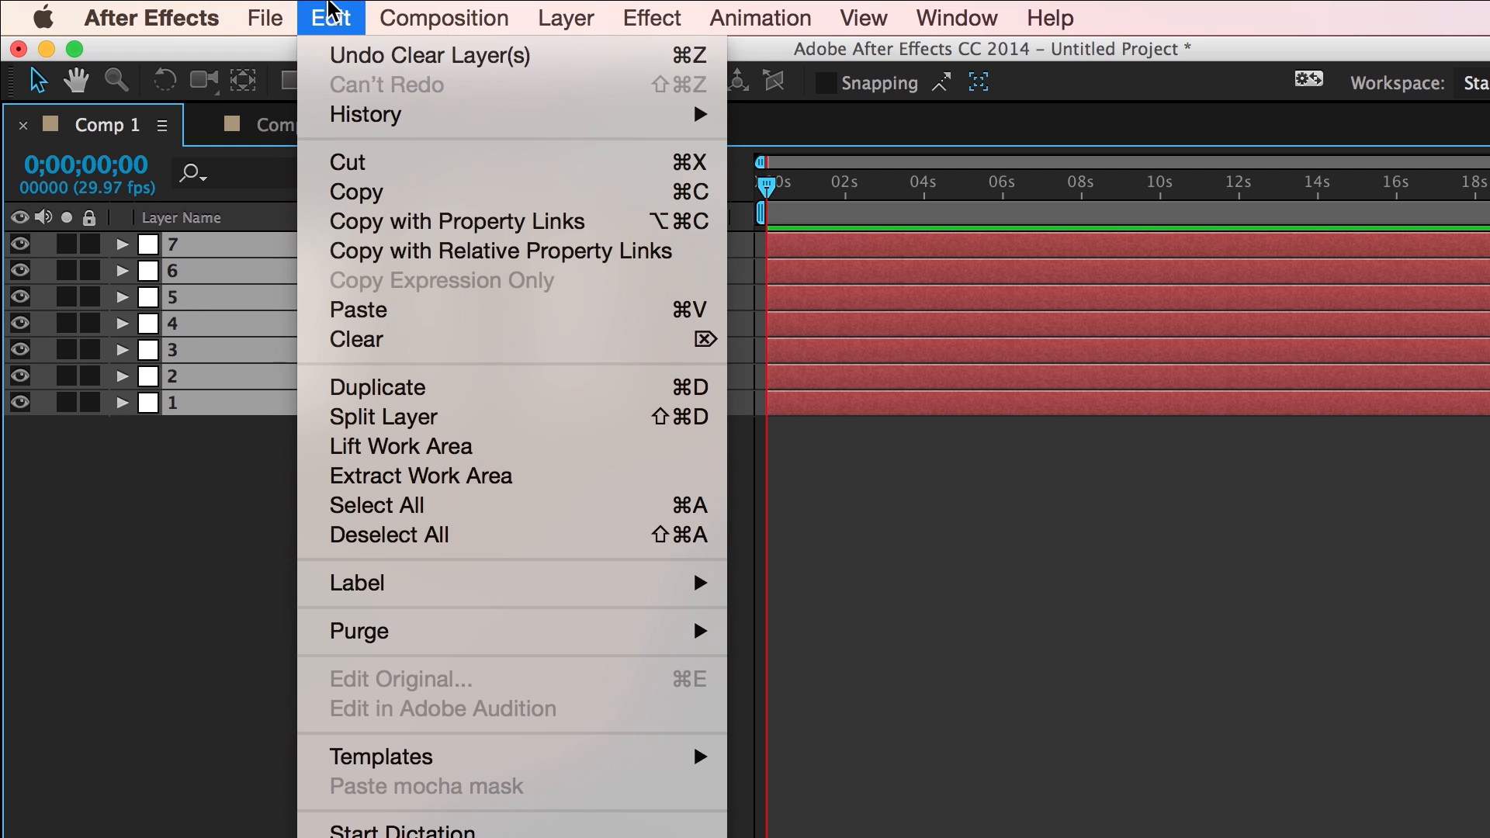